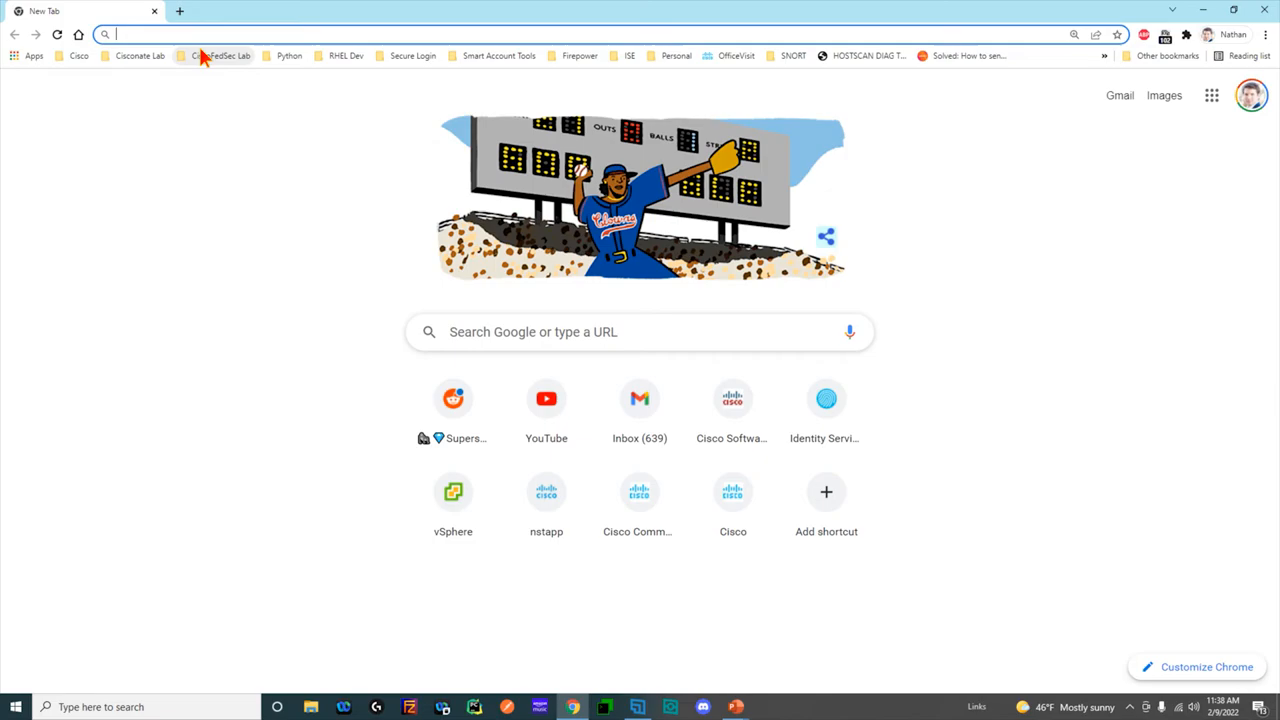
Step: Search 'firepower clustering limitations' and open the 'Deploying a Cluster for Firepower Threat Defense' result
type("firepower clustering limitations")
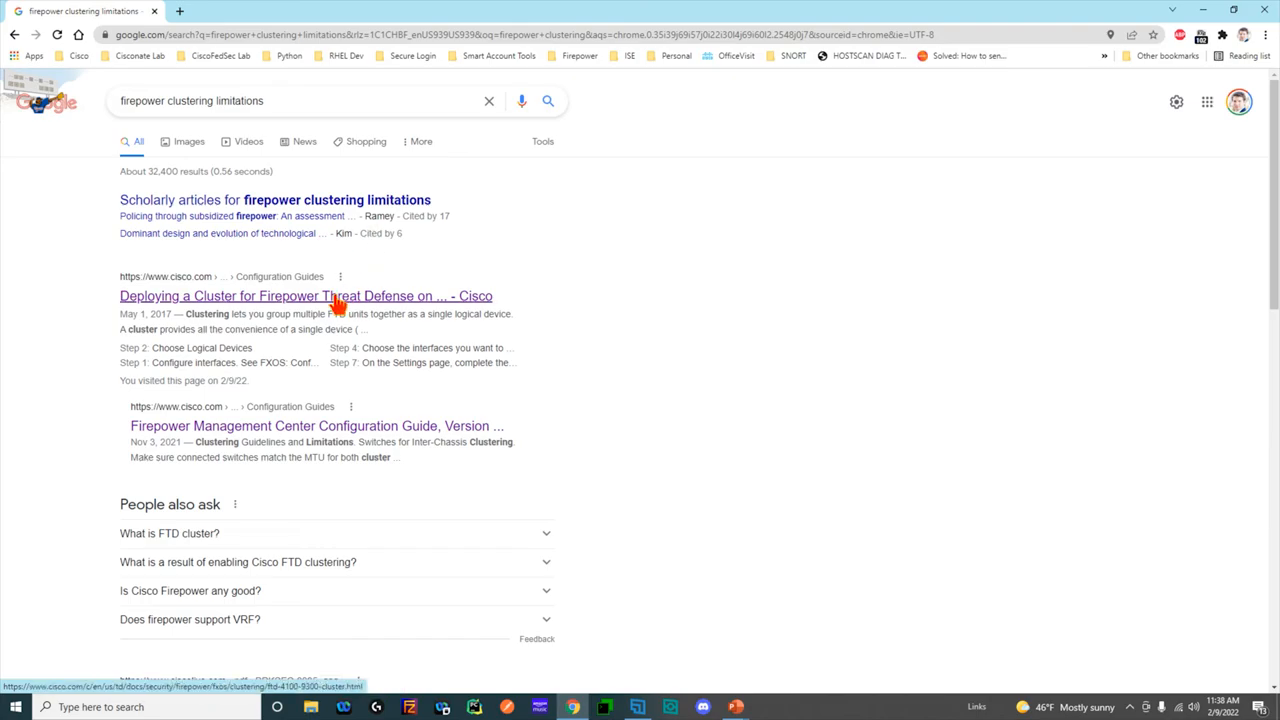
left_click(305, 296)
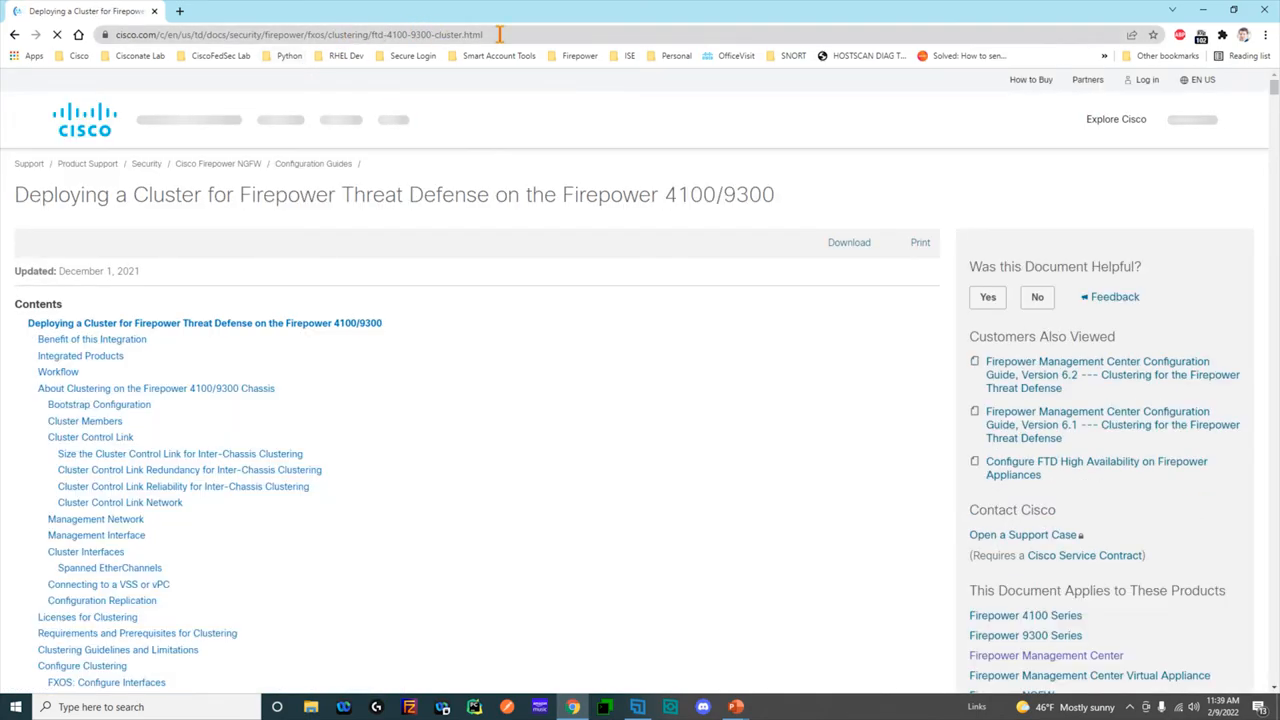
Step: Scroll the guide through Requirements, Clustering Guidelines and Limitations, and Defaults to Configure Clustering
left_click(320, 34)
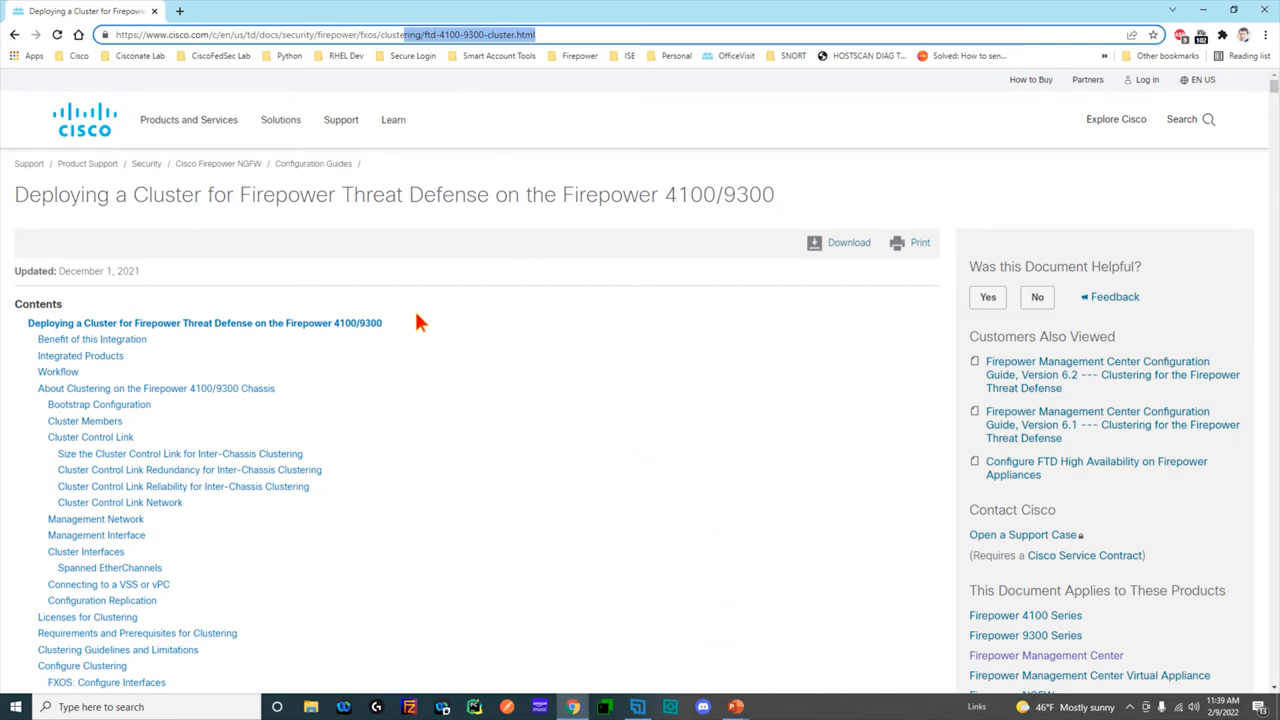
scroll("down", 3)
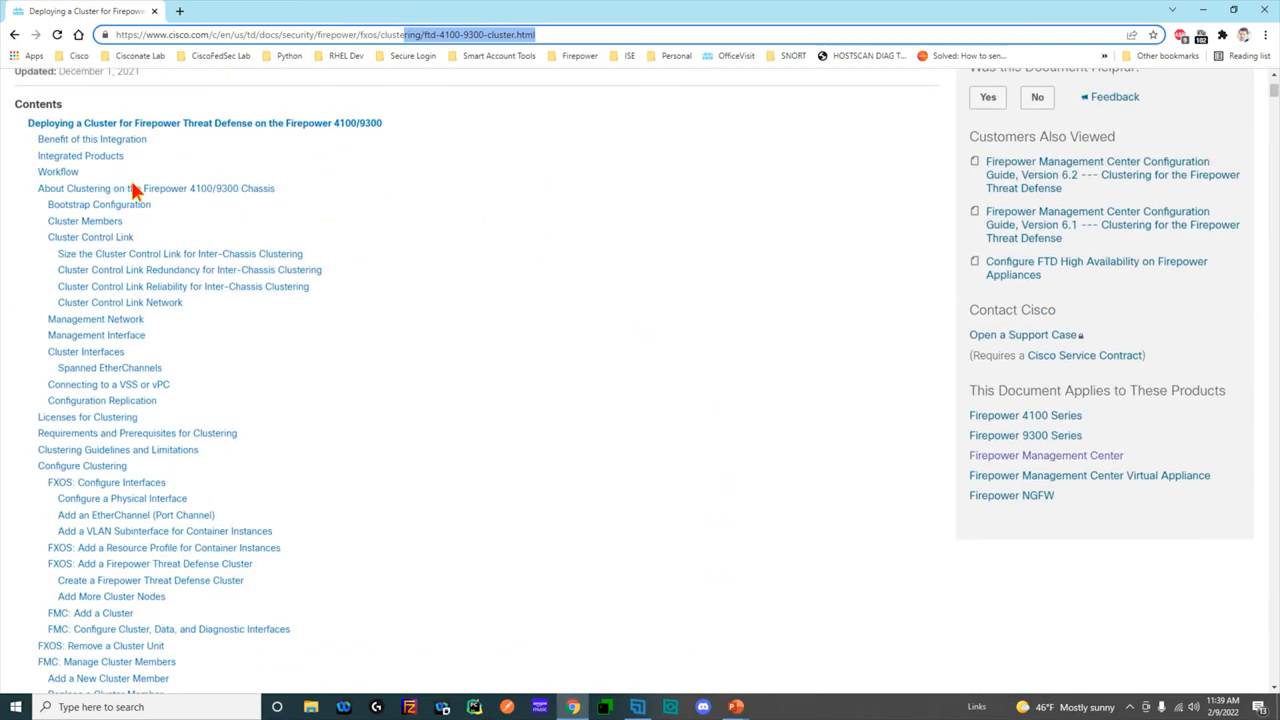
mouse_move(300, 318)
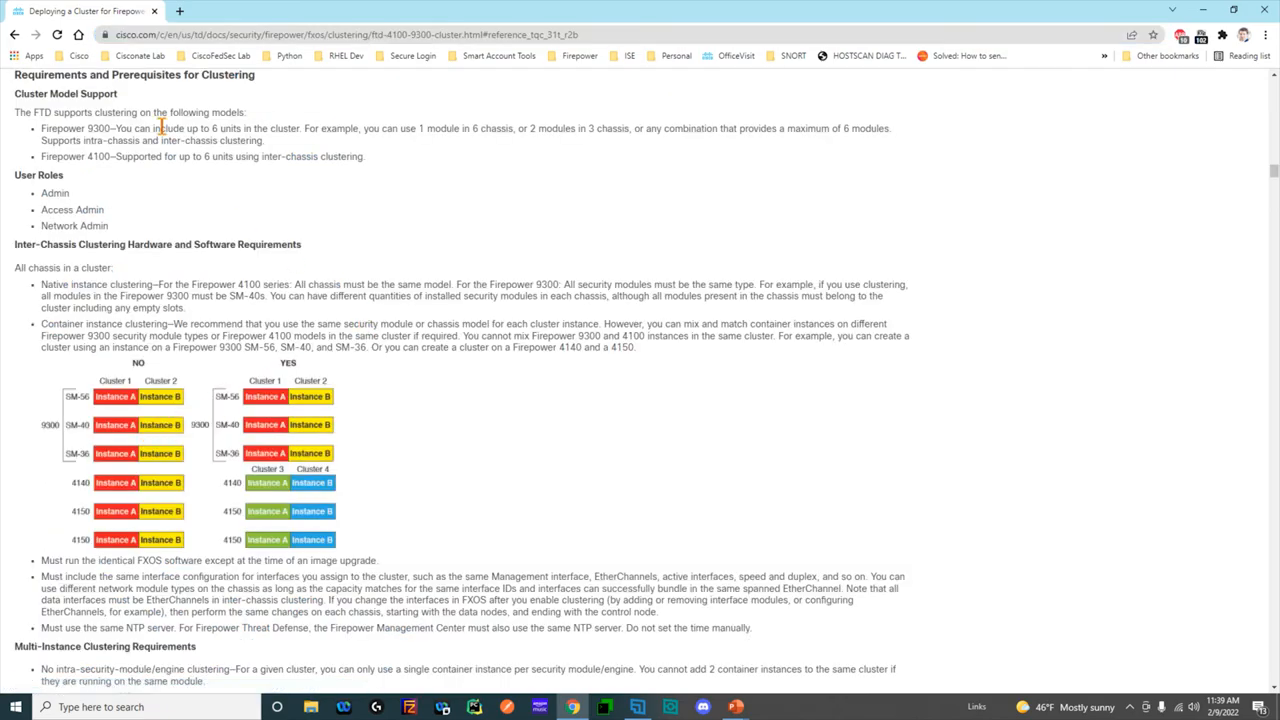
scroll("down", 3)
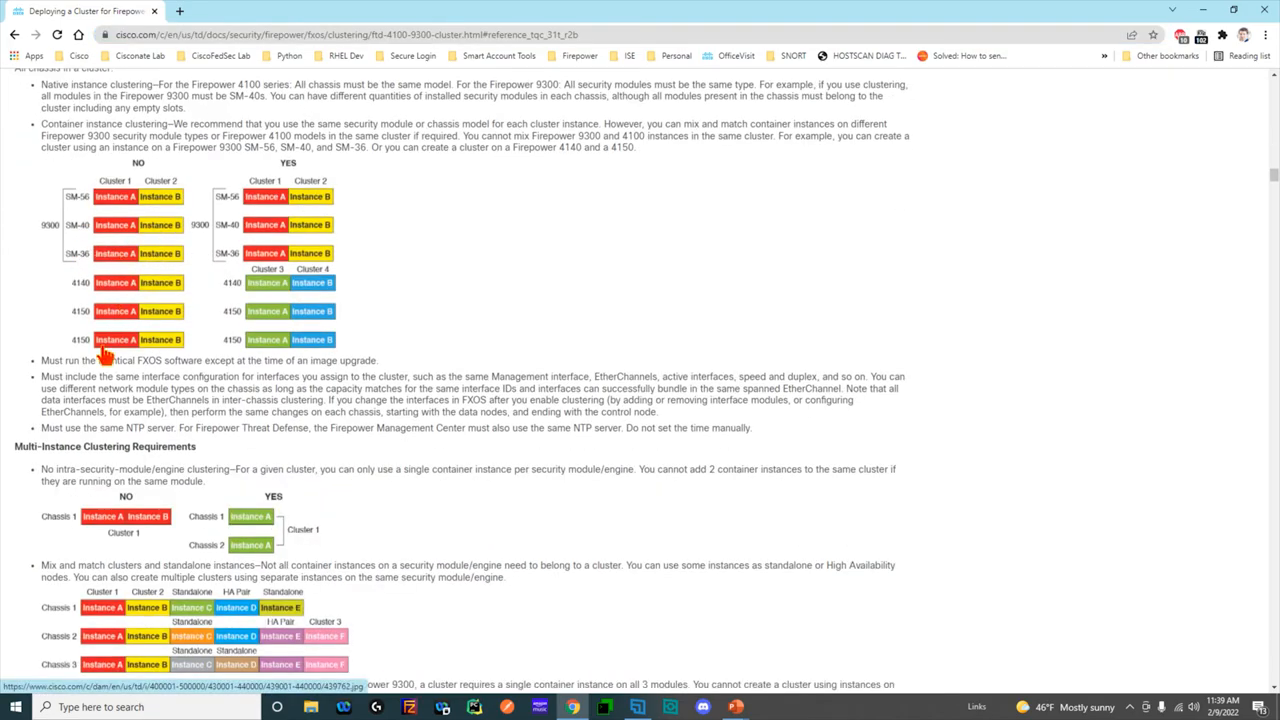
scroll("down", 3)
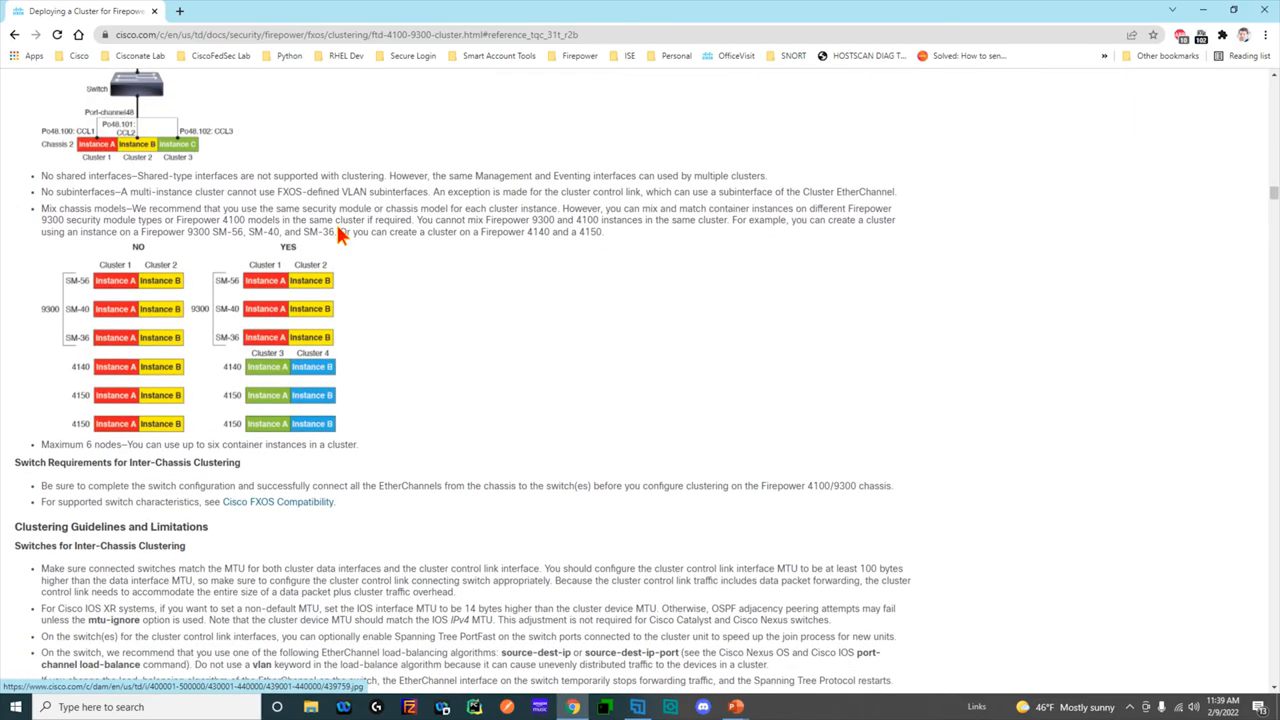
scroll("down", 3)
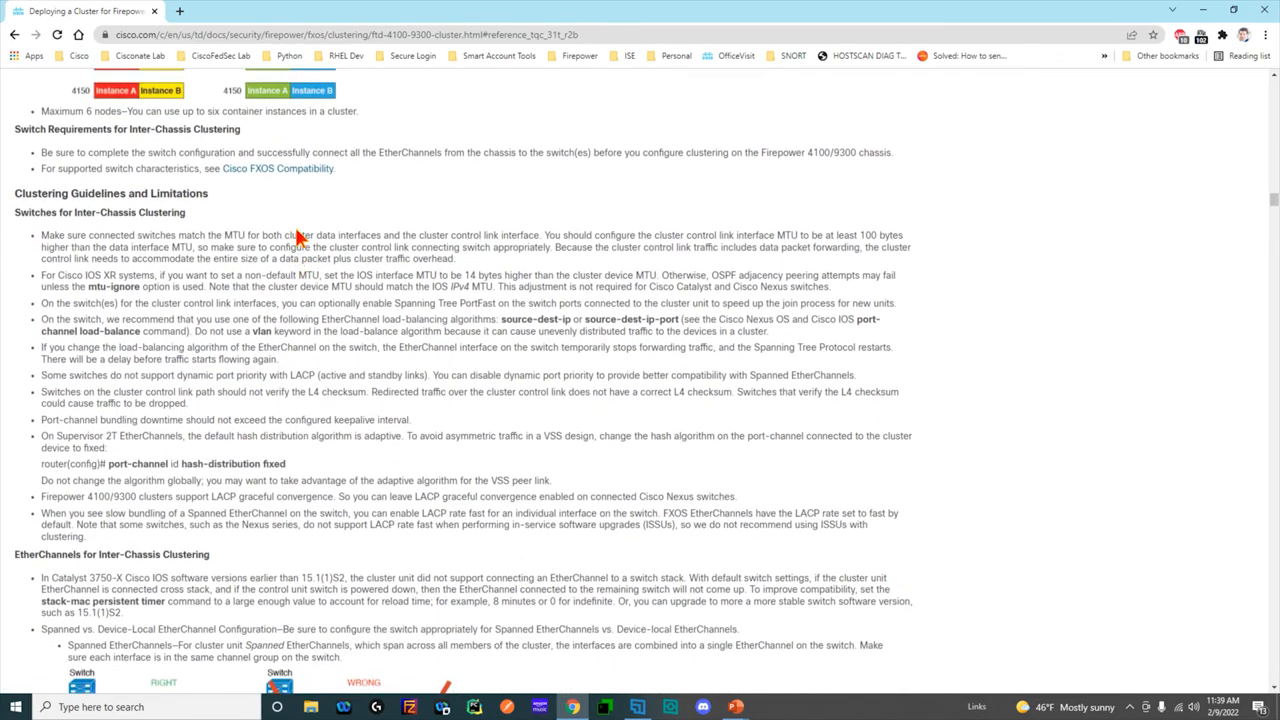
scroll("down", 3)
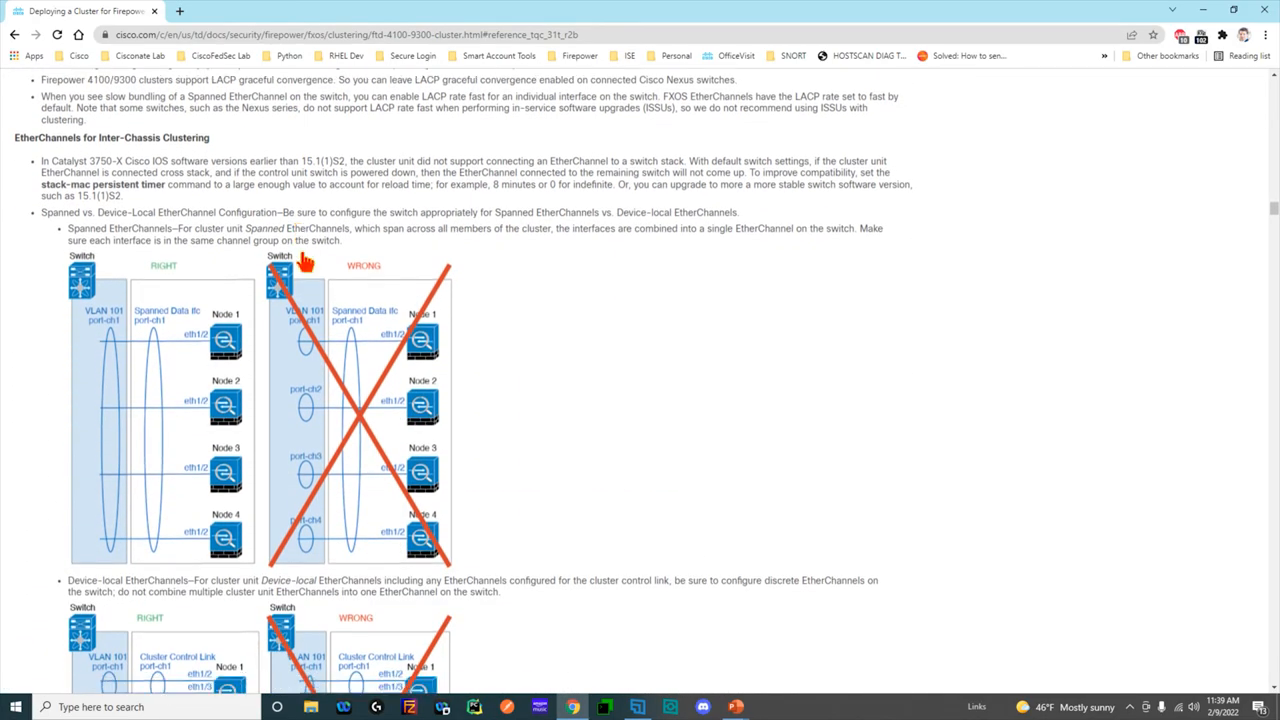
scroll("down", 3)
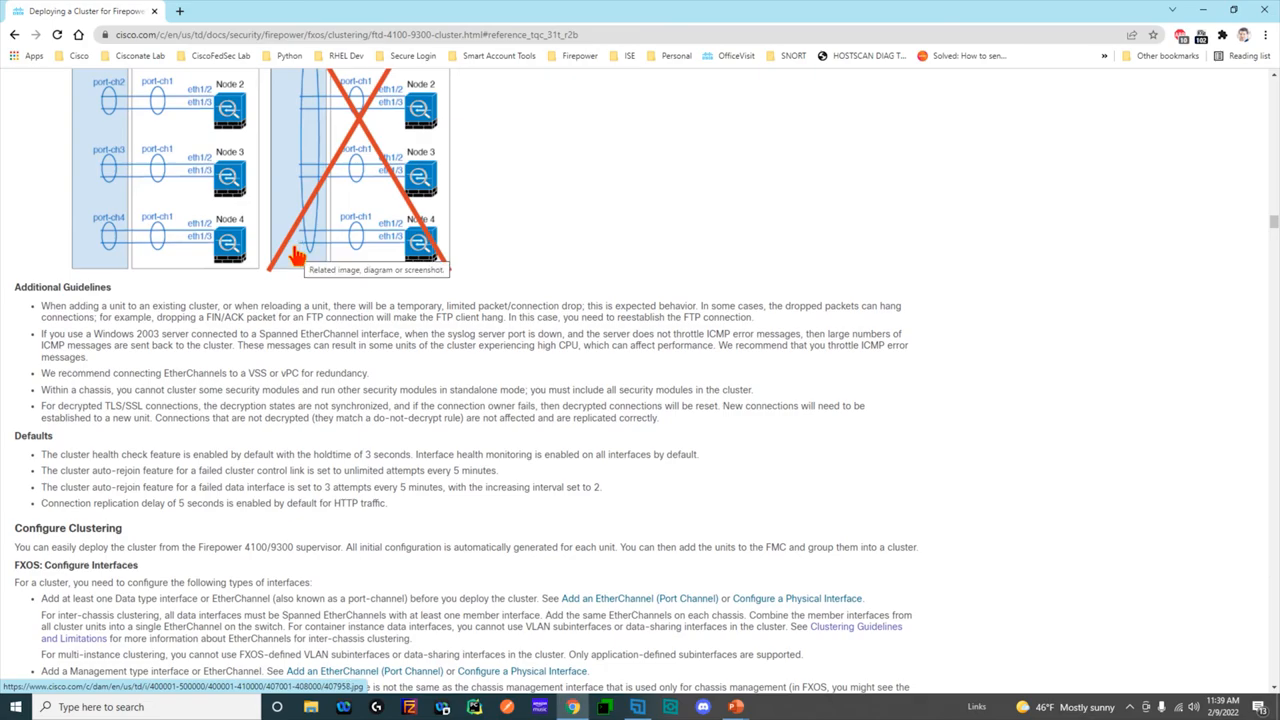
mouse_move(285, 262)
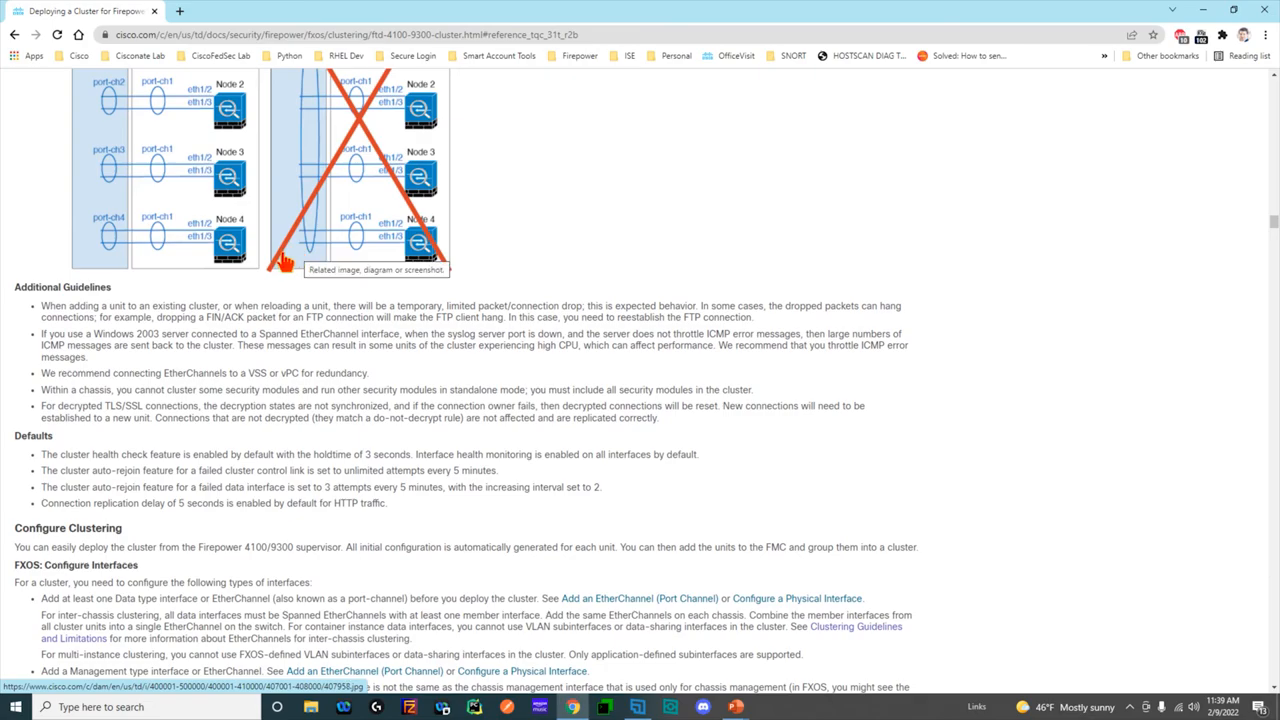
scroll("down", 3)
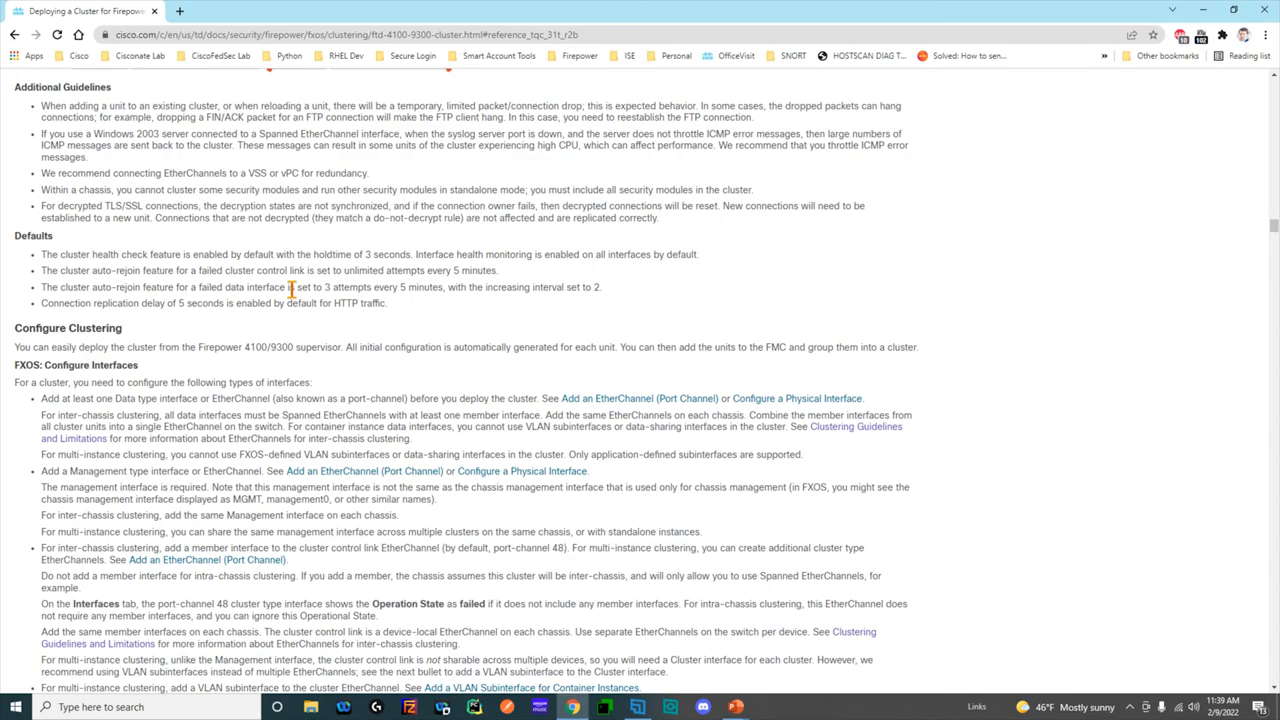
mouse_move(295, 290)
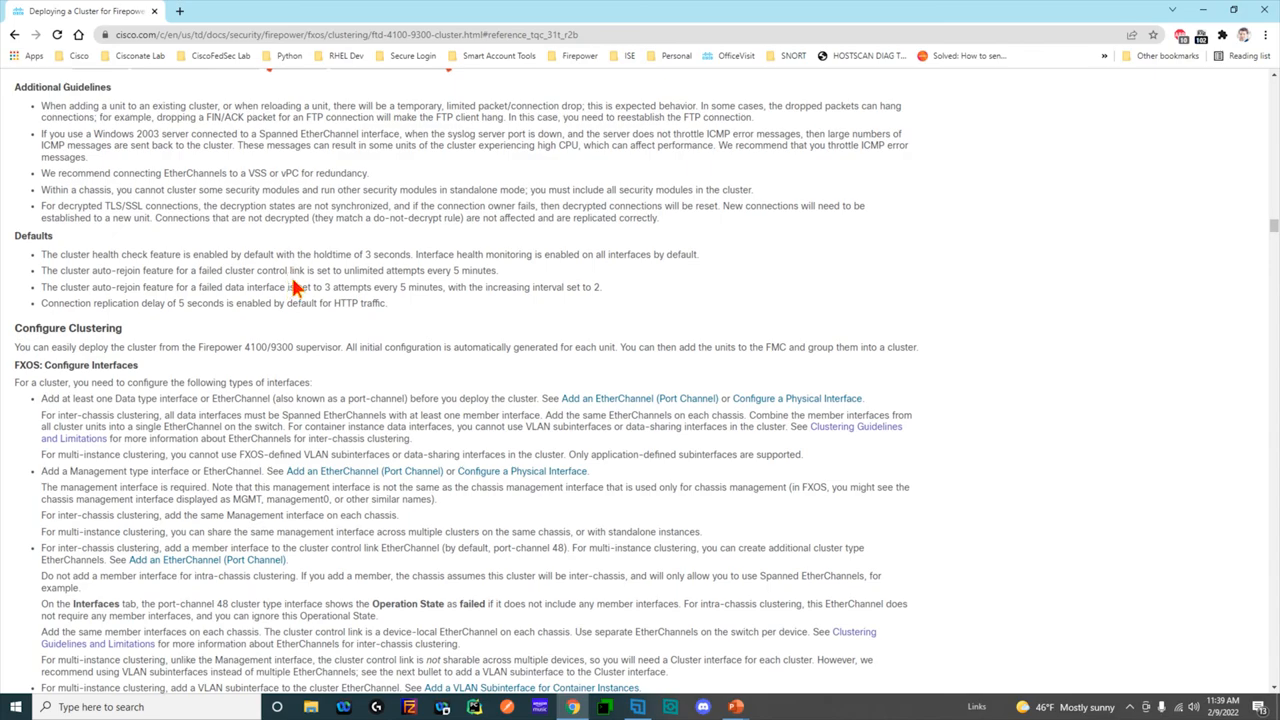
mouse_move(293, 285)
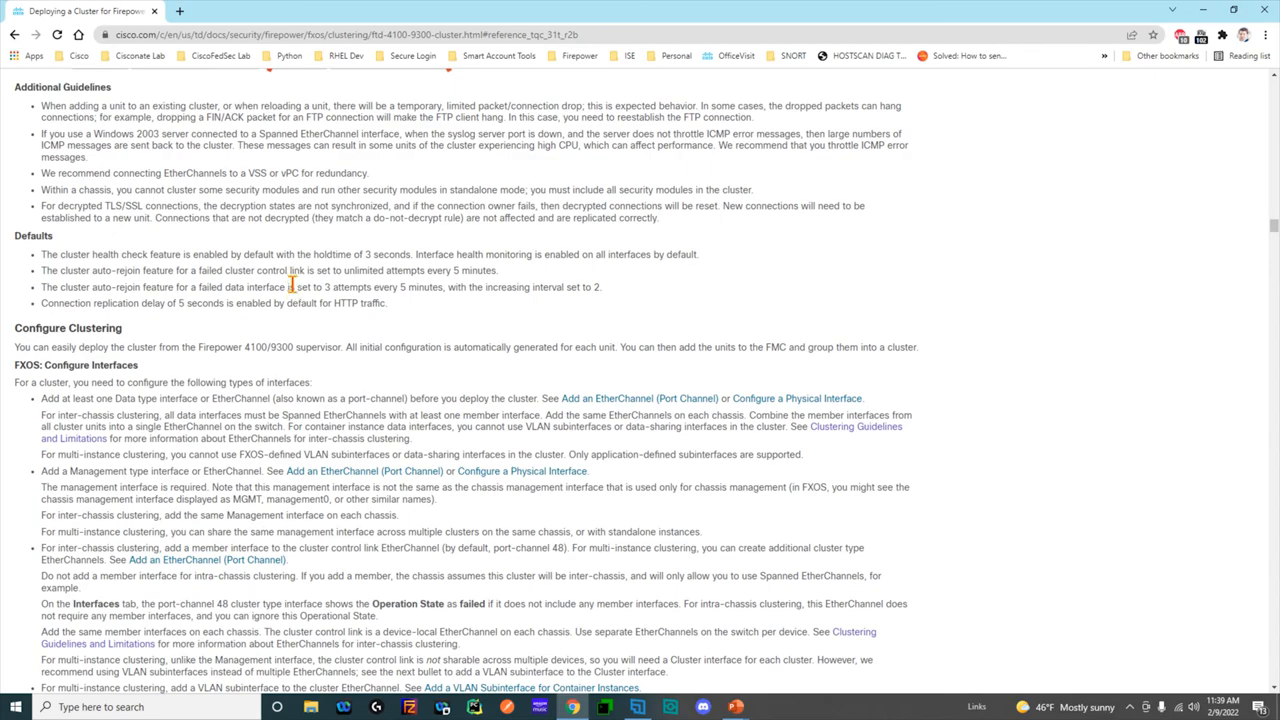